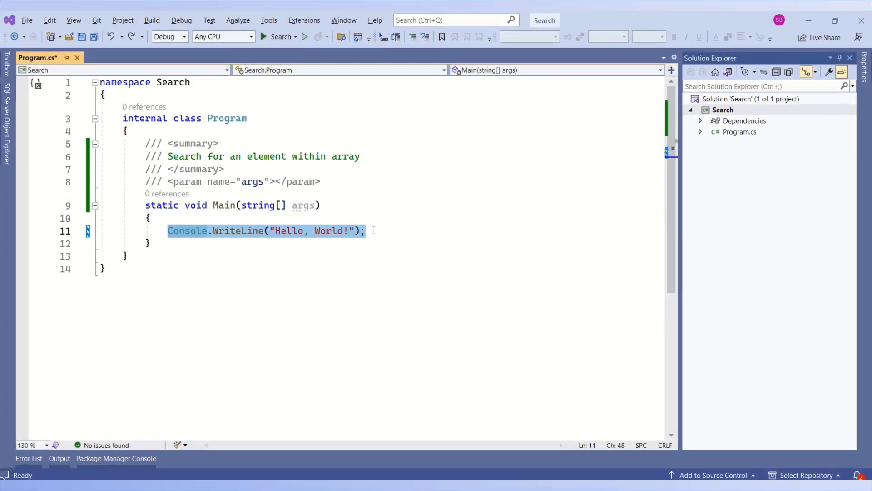
Replace the Hello World line with string[] fruits = { "Orange", "Apple", "Mangao", "Watermelon", "Avacado" }
key(Delete)
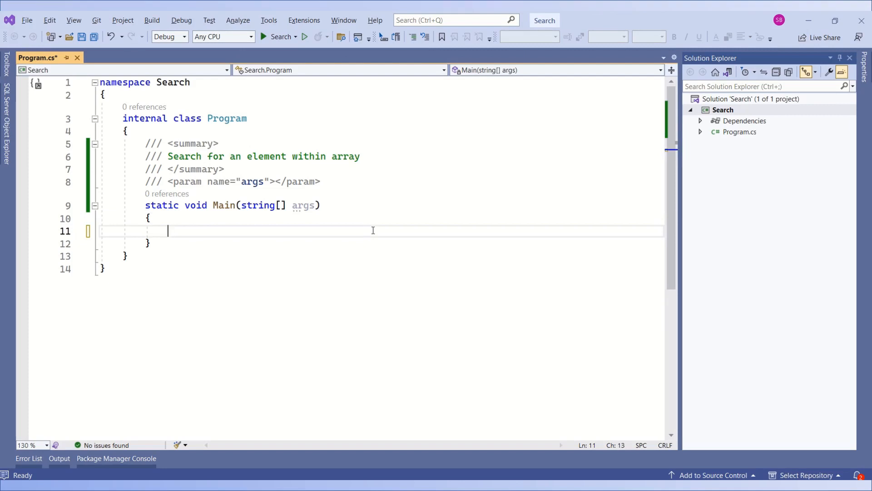
text(string)
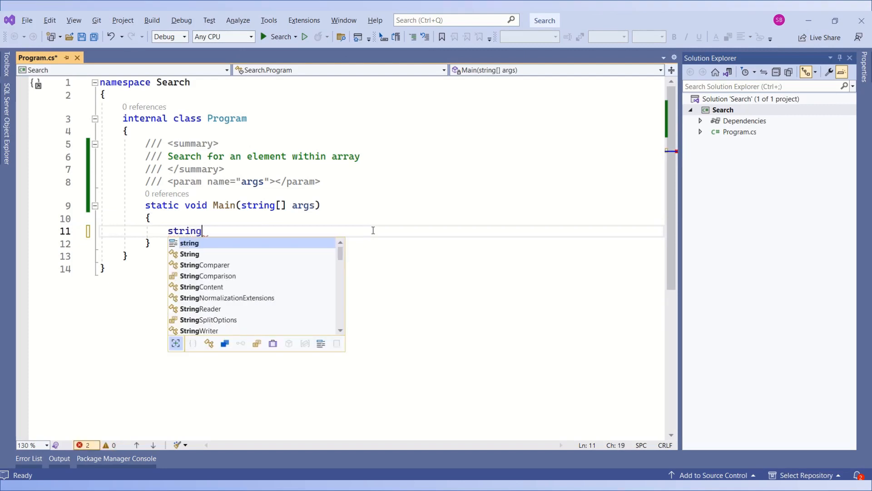
text([])
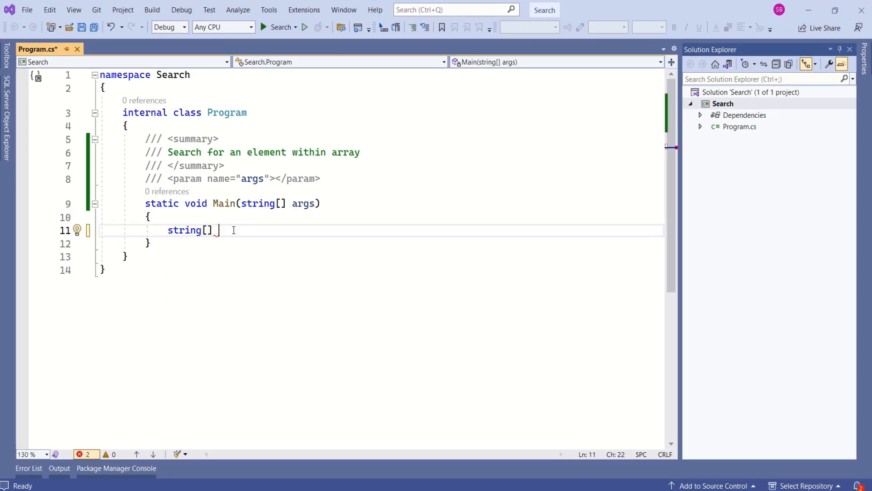
text(fruits =)
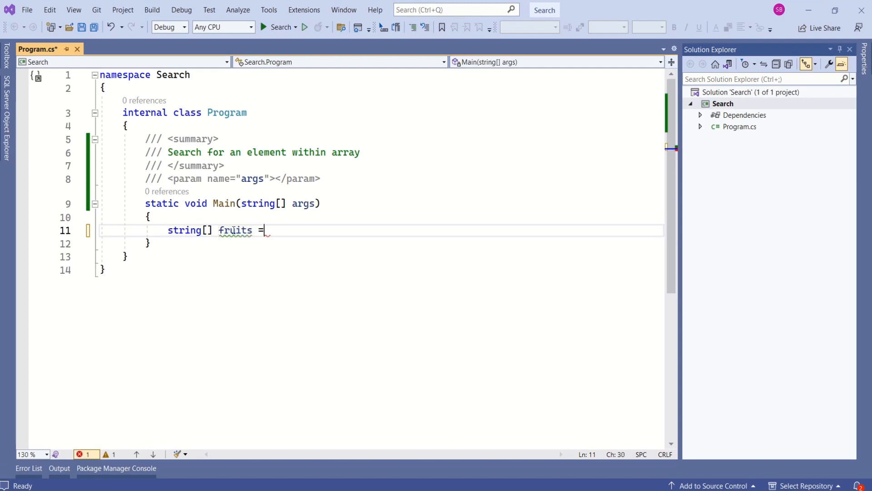
text({ })
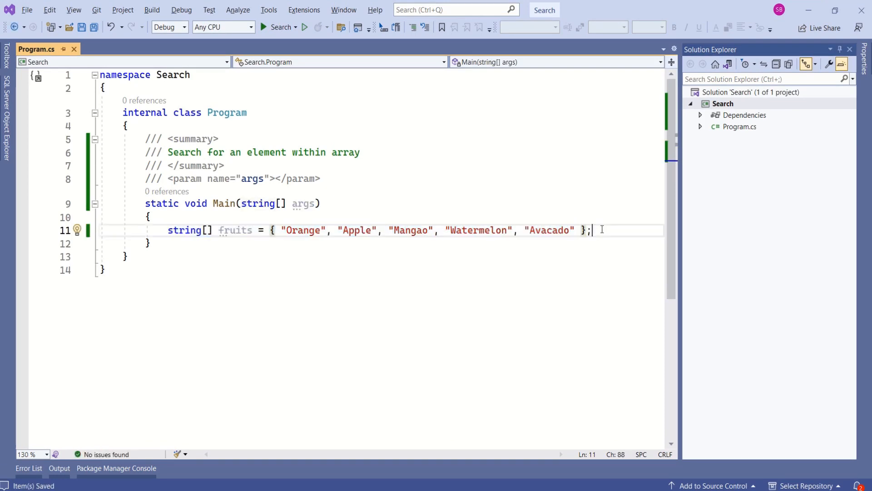
Declare string serachTerm = "Watermelon" and add the //Searching for an element comment
text(st)
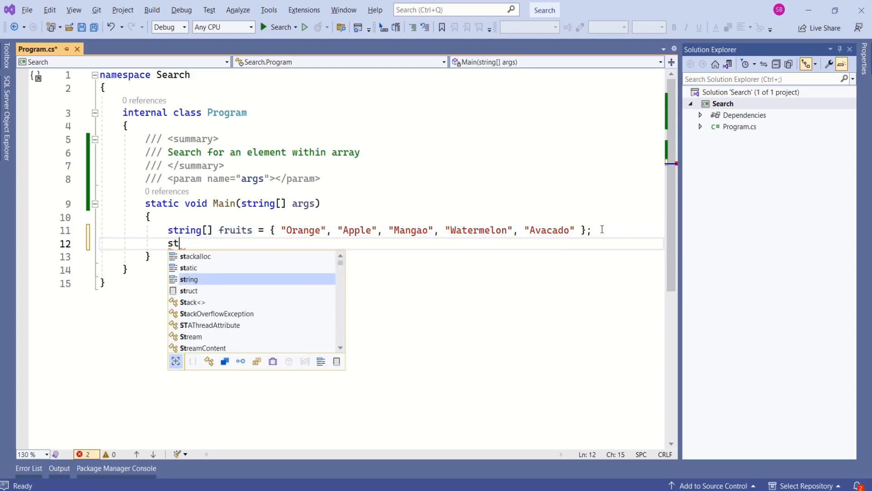
text(ring serachTerm = "";)
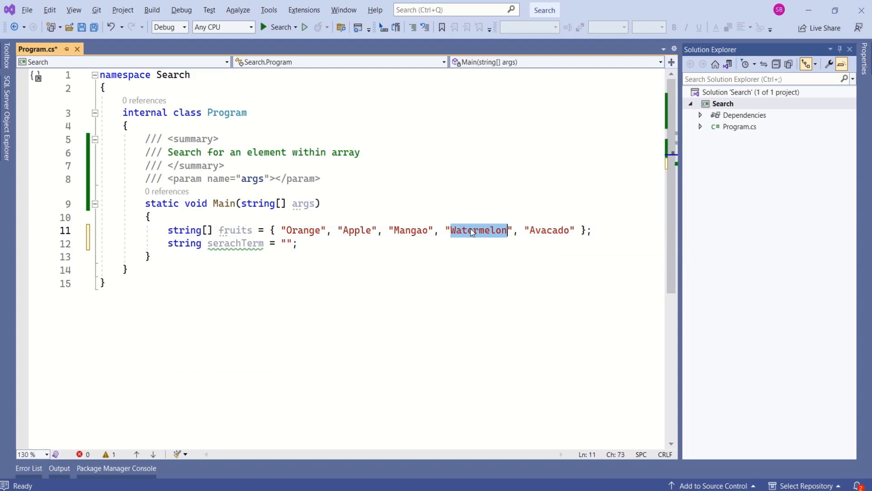
text(Watermelon)
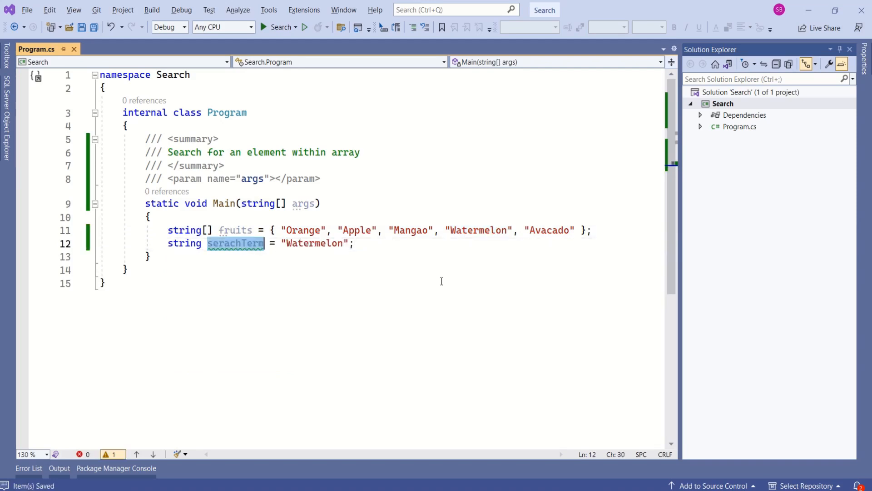
text(//Searching for an element)
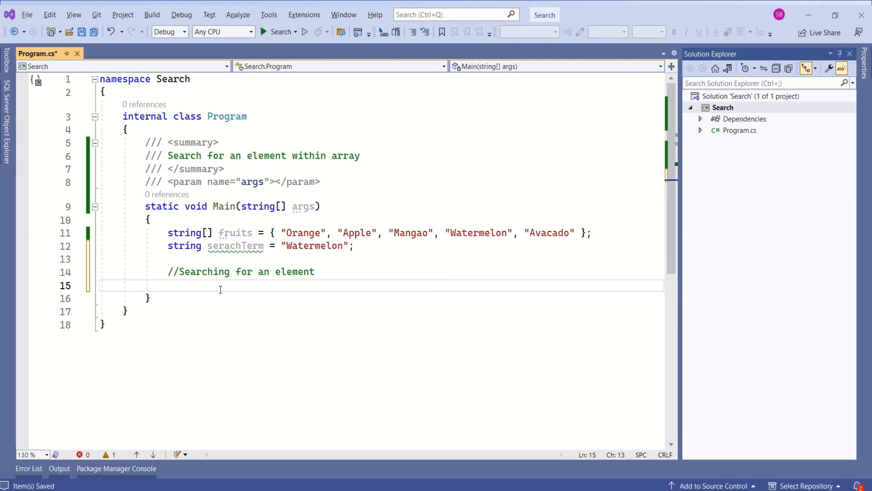
Start the Array.Find call with fruits as its first argument
text(ar)
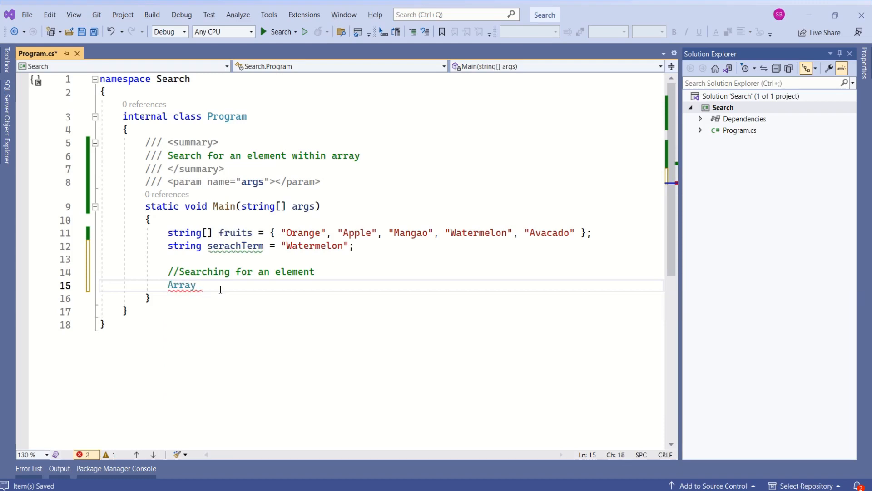
text(.Find)
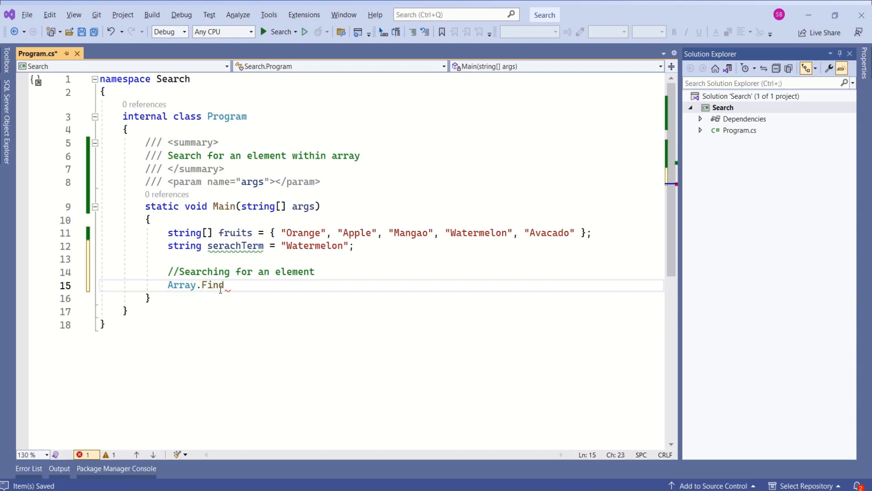
text(()
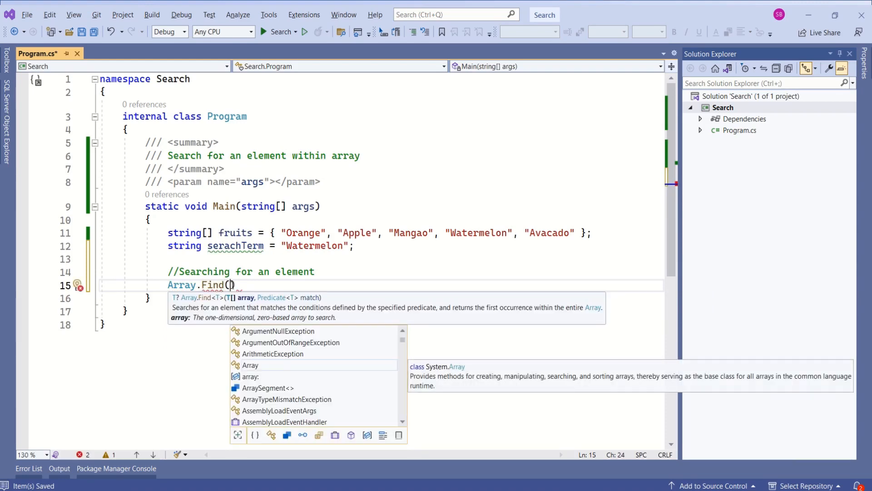
double_click(234, 233)
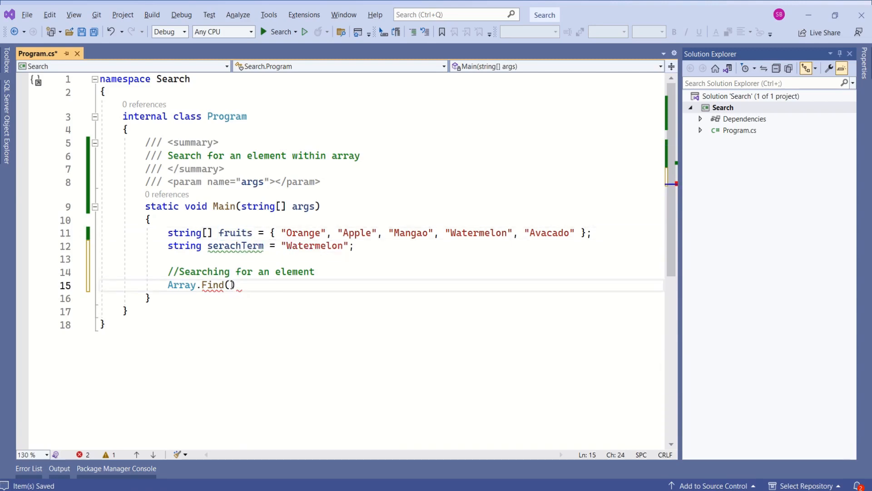
text(fruits,)
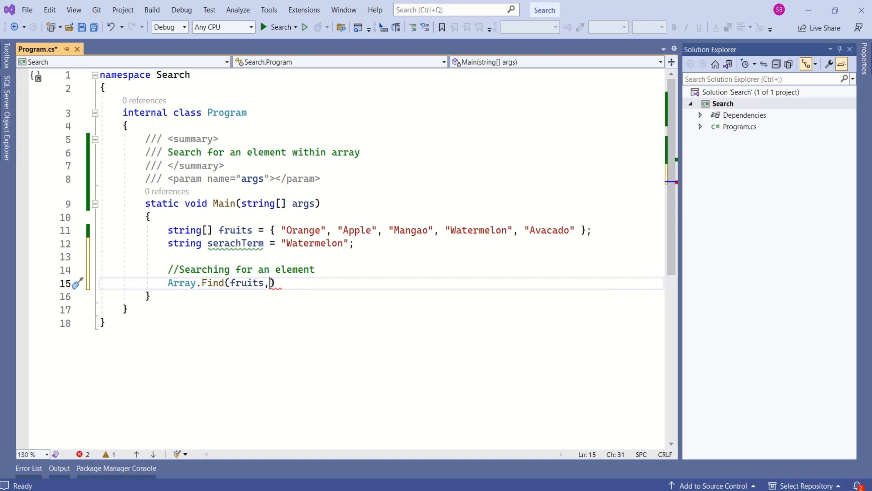
Complete the lambda element => element.Equals(serachTerm) to match the search term
text(element)
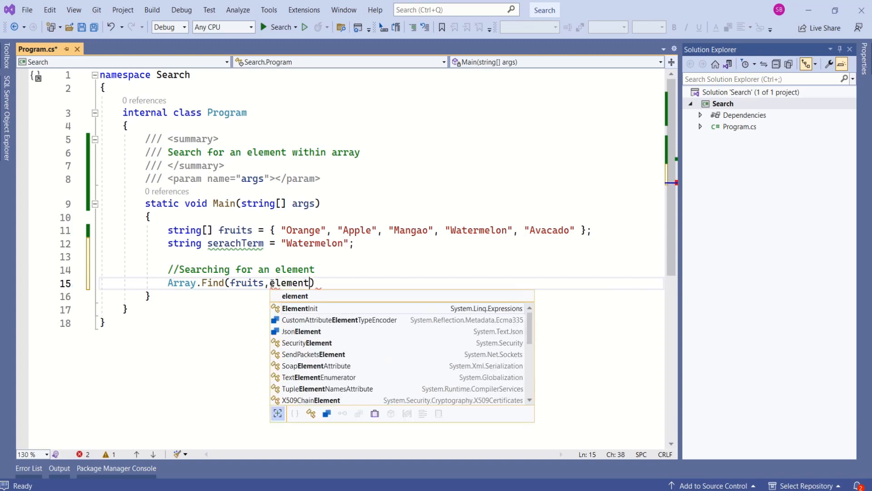
text(=>)
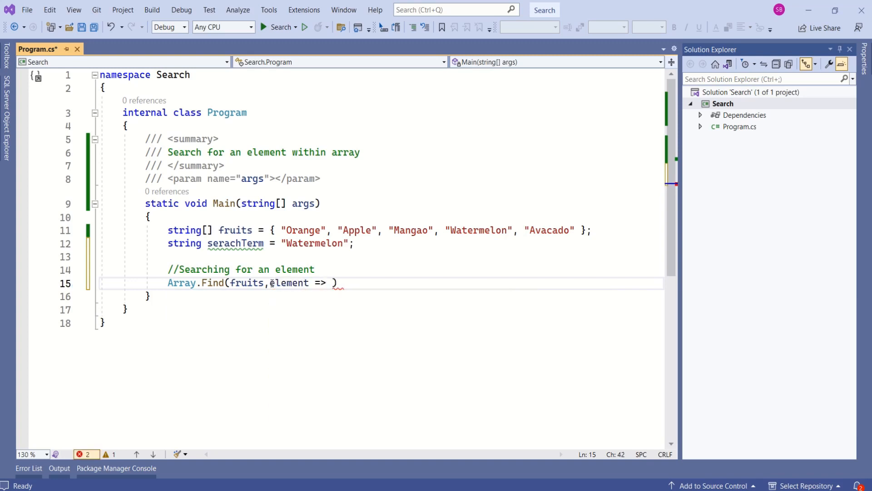
text(element.Equals()
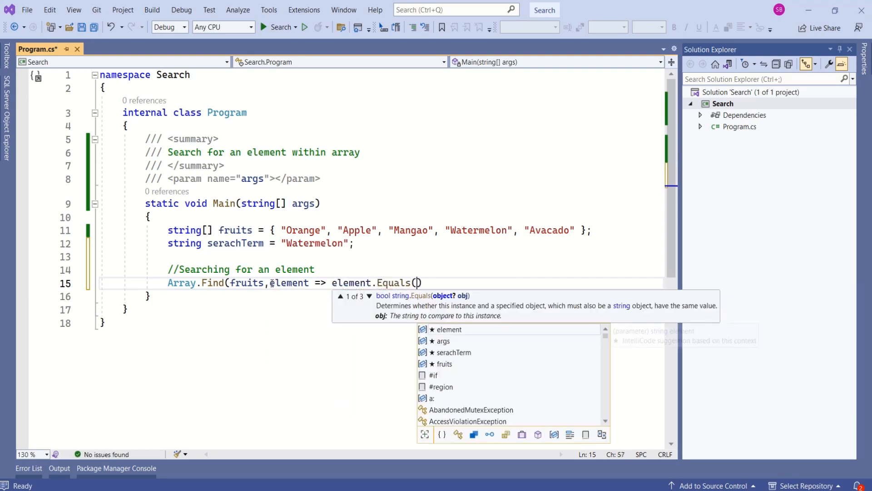
text(serachTerm)
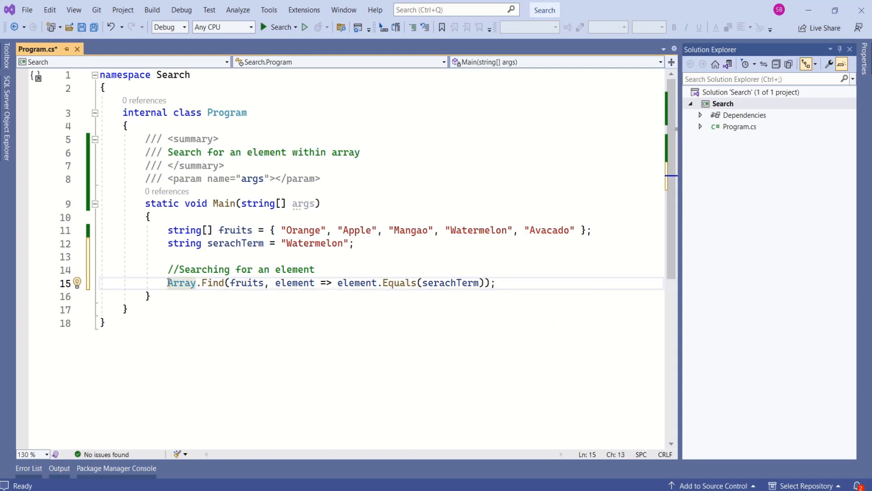
Store the Find result in string fruit with an if/else printing success or Fruit not found!, then Console.ReadKey()
text(string fruit =)
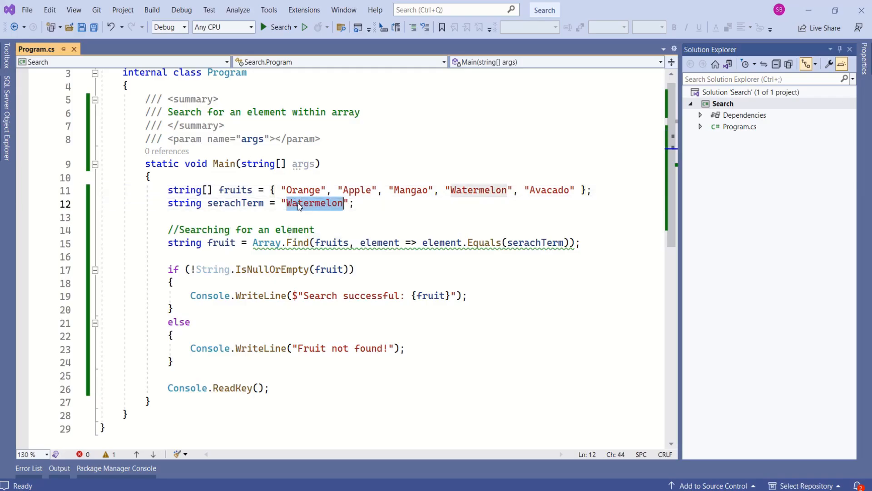
Change the search term to "Banana" and run the program, which prints Fruit not found!
text(Banaa)
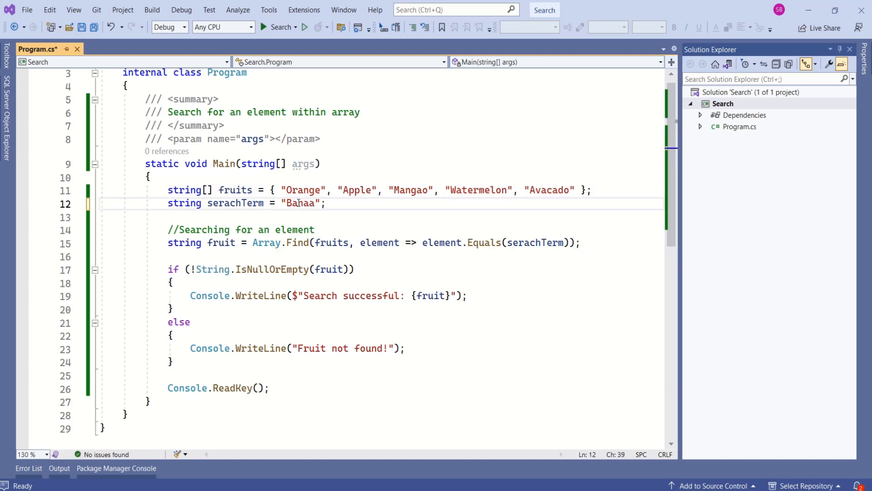
text(na)
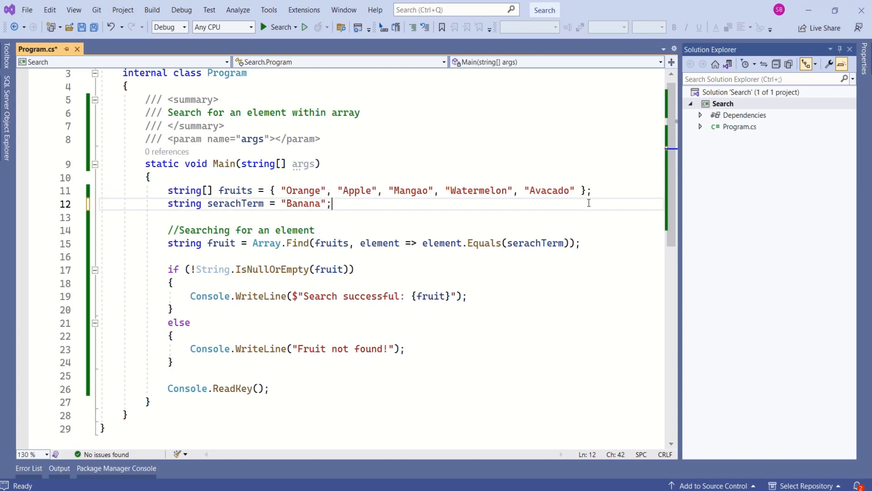
click(190, 323)
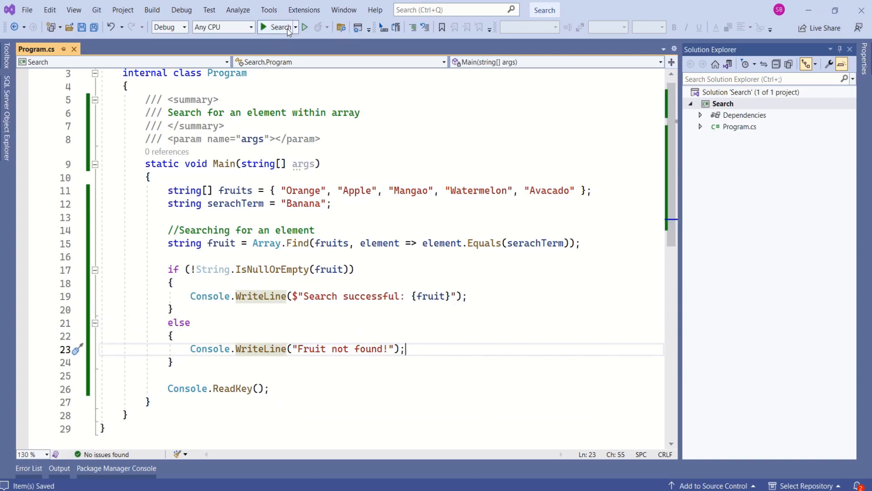
click(263, 28)
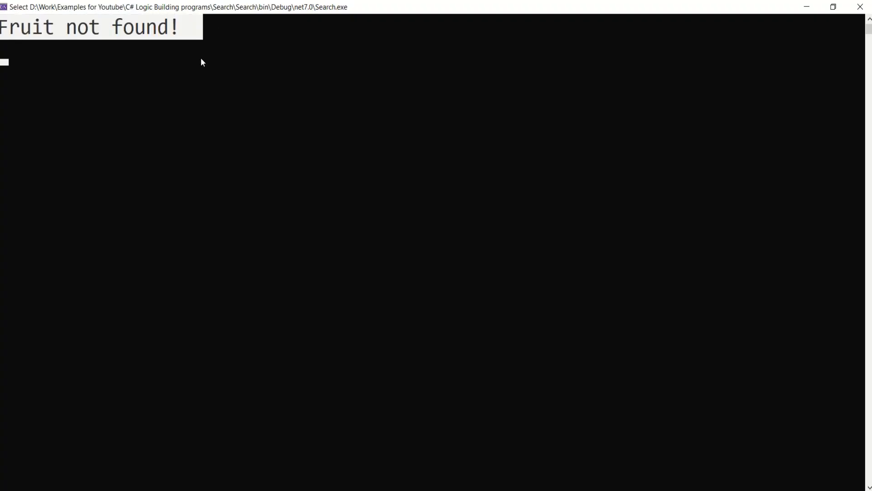